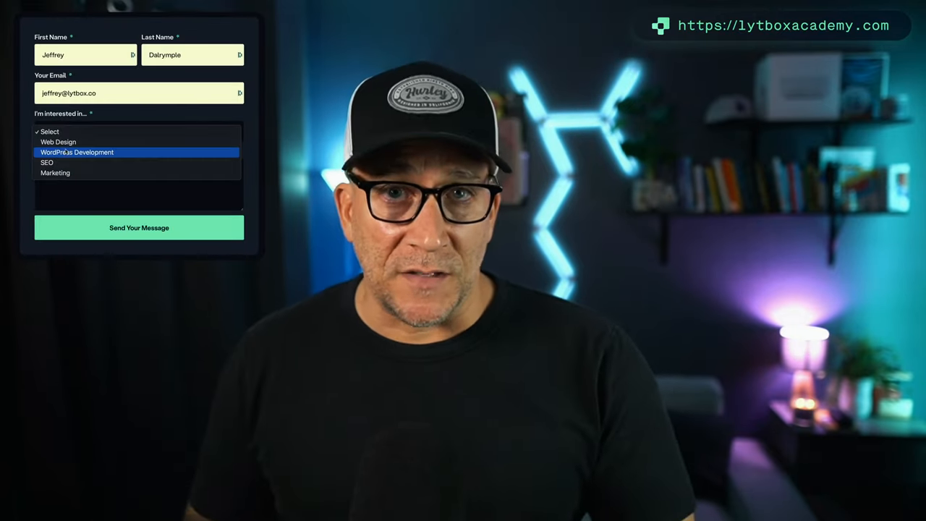
Choose WordPress Development as the interest, write Hello, and send the contact form
click(77, 152)
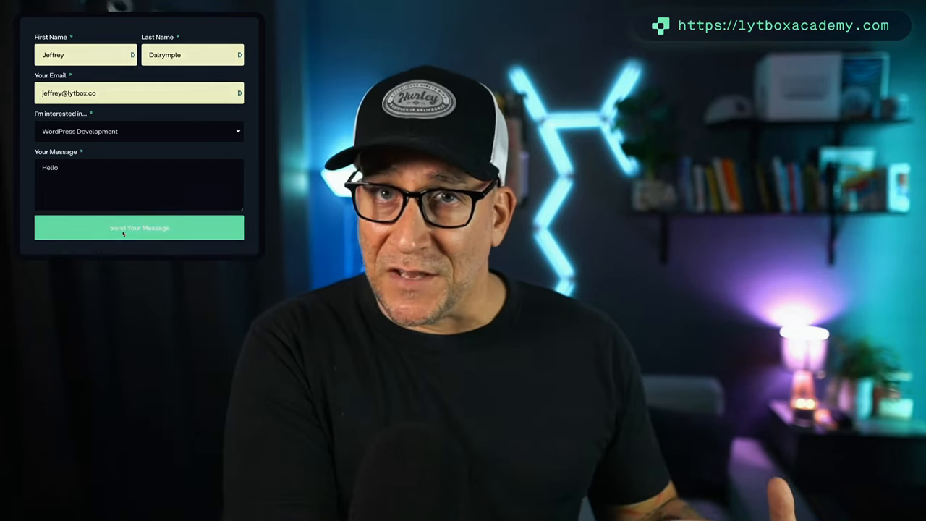
click(138, 227)
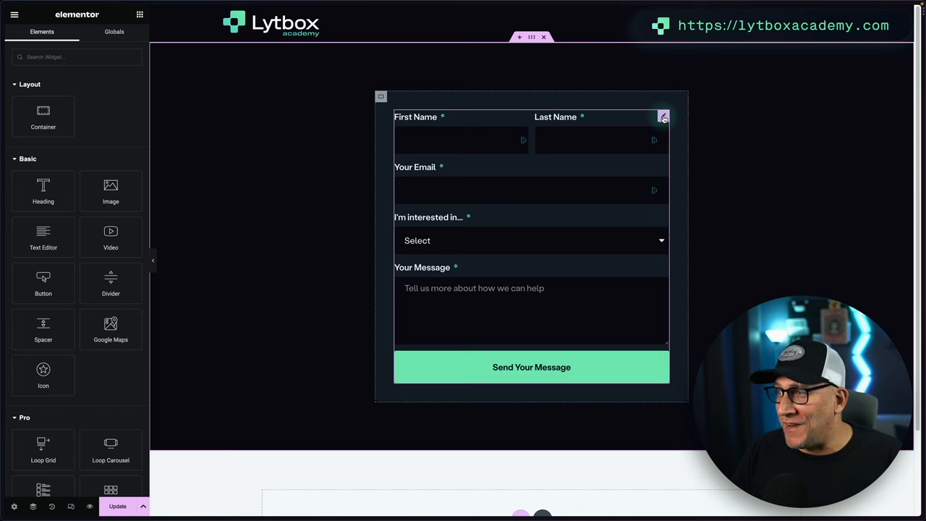
Open the form widget's Actions After Submit and expand the existing Email action
click(662, 116)
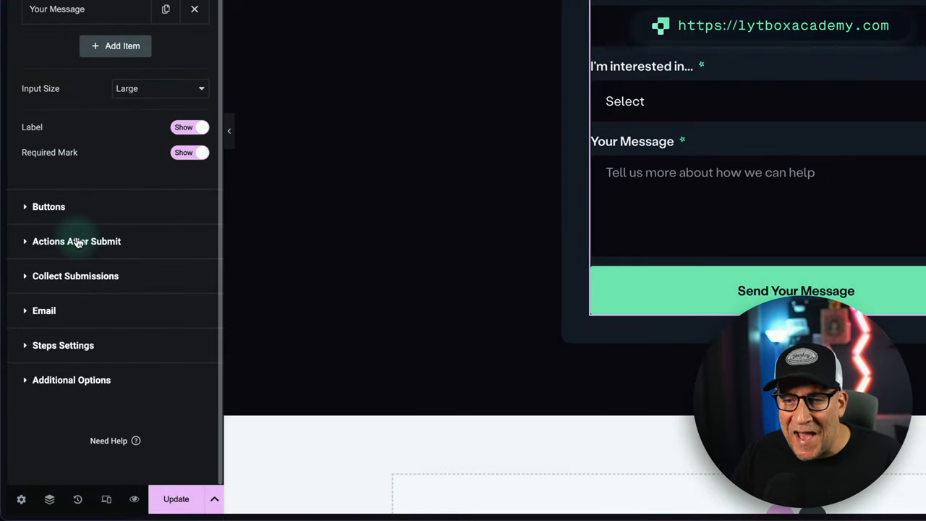
click(76, 240)
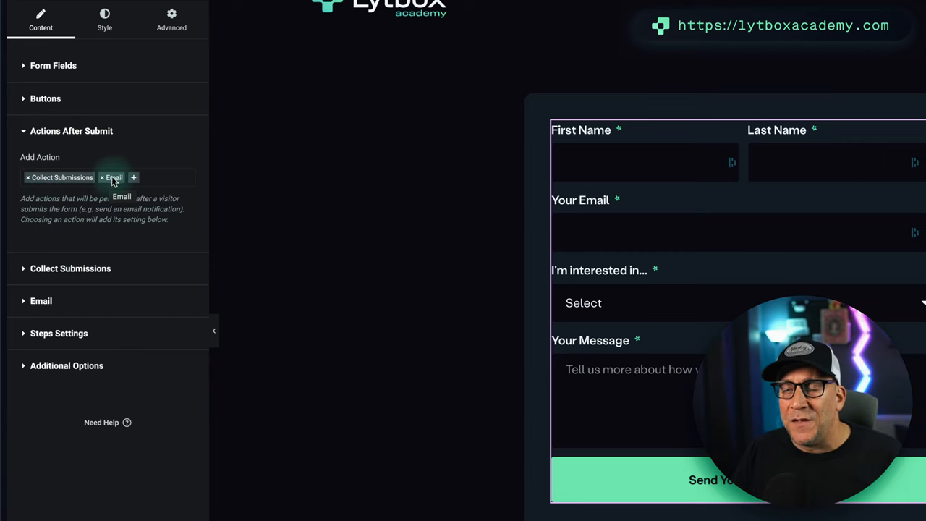
click(41, 300)
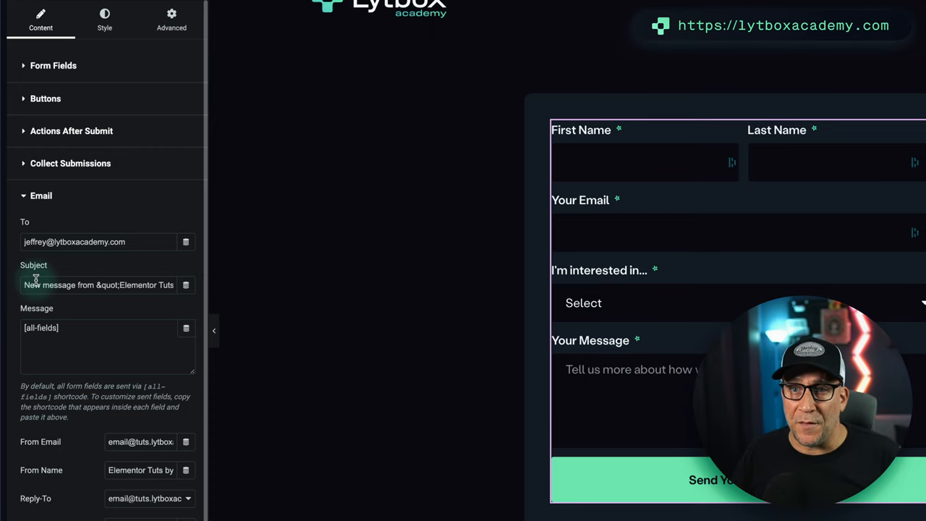
click(72, 131)
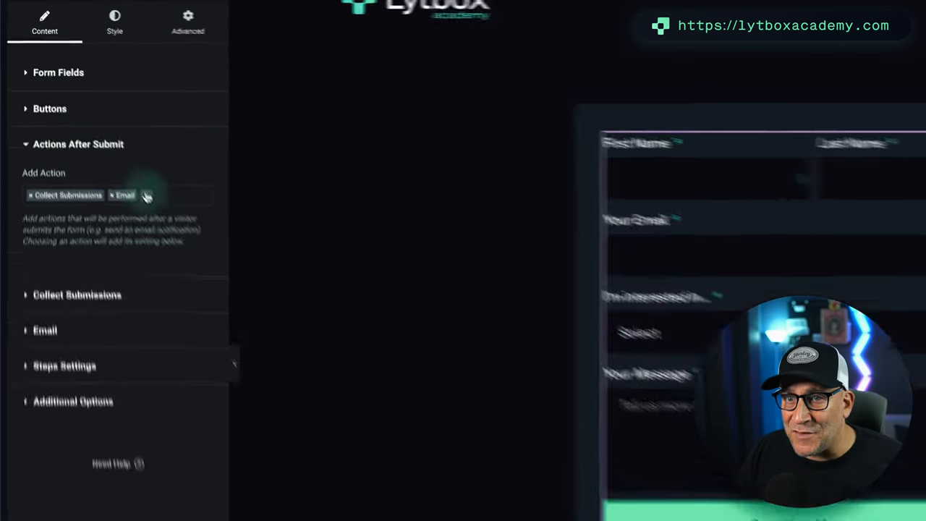
Add Email 2 as a second action, select its To recipient, and expand Form Fields
click(147, 195)
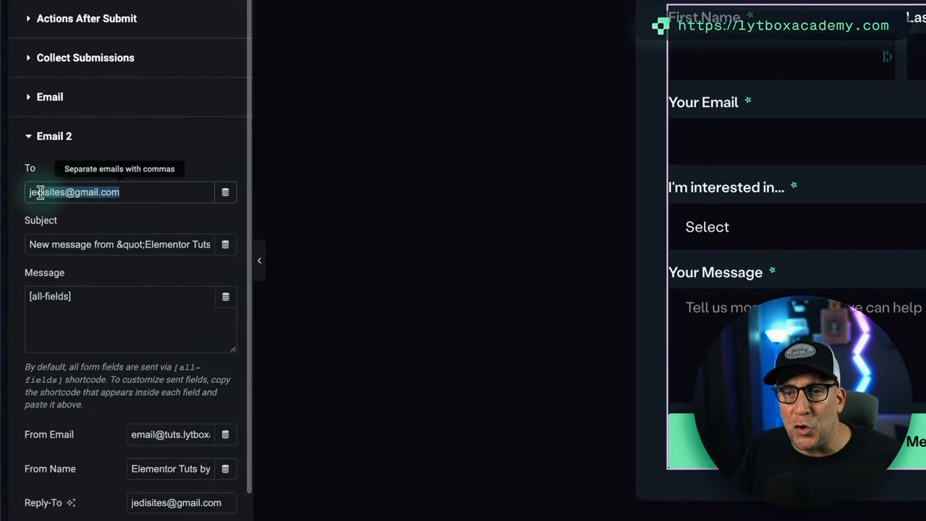
click(43, 192)
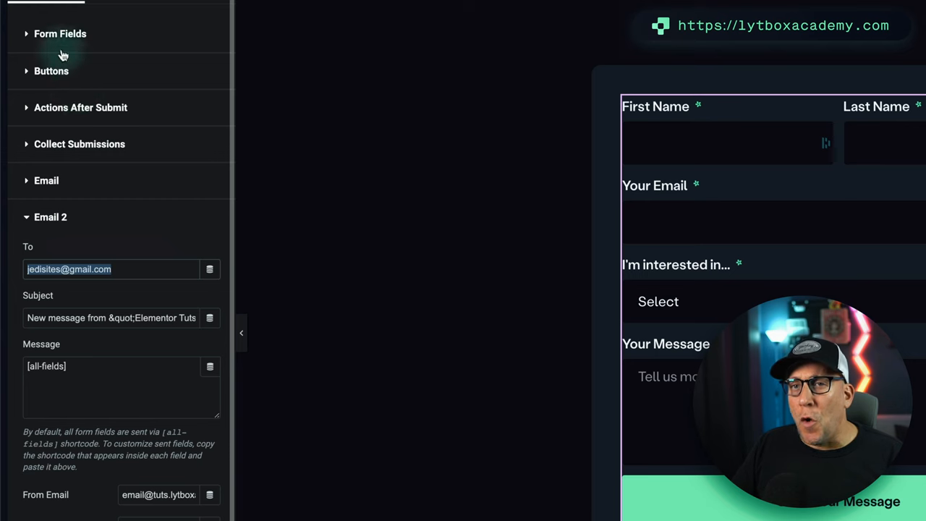
click(60, 33)
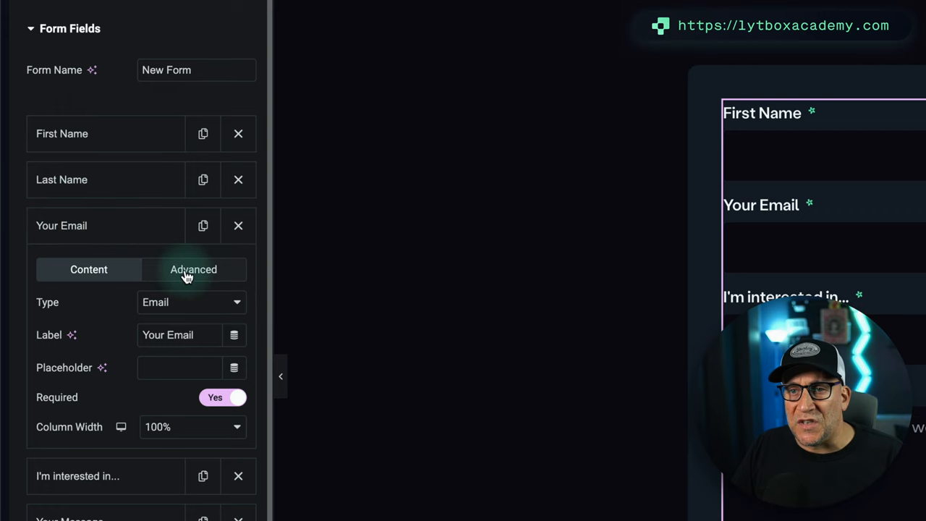
Copy the Your Email field's shortcode from its Advanced tab, noting the email ID
click(193, 269)
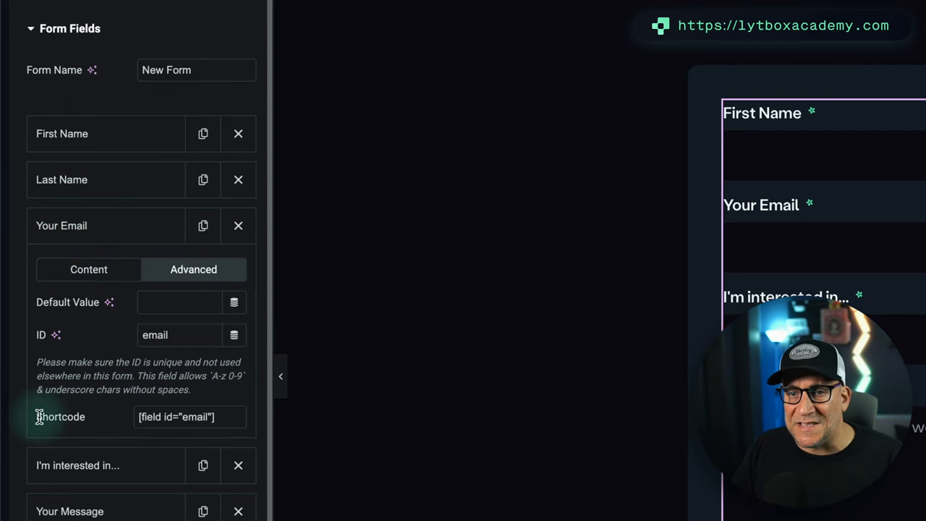
double_click(60, 416)
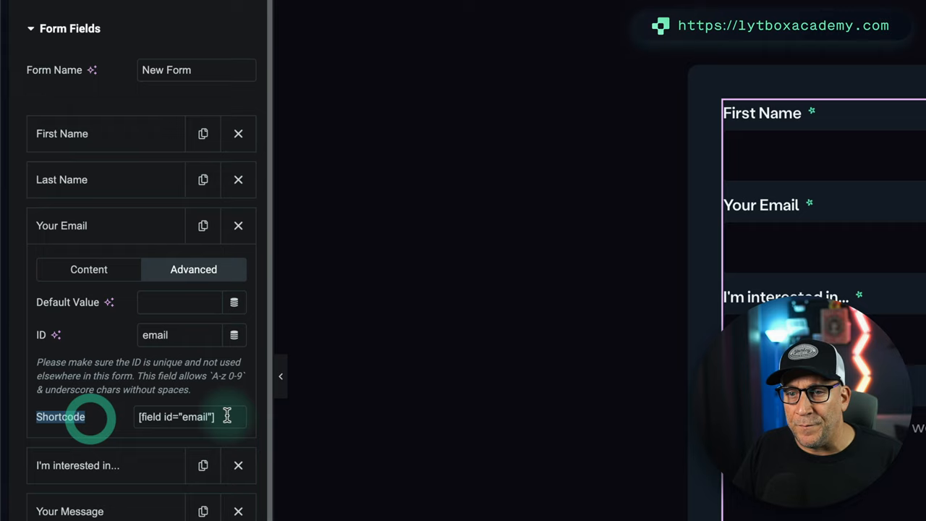
triple_click(173, 416)
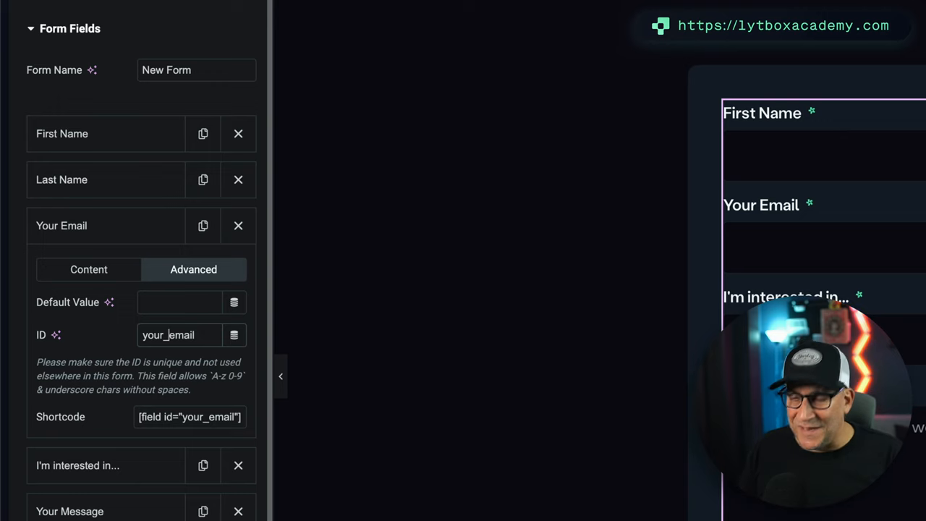
text(email"])
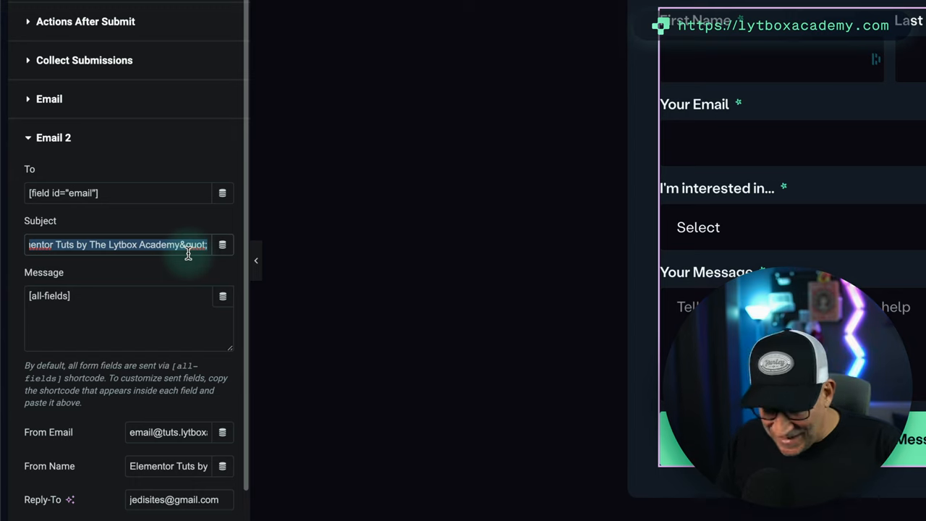
Set Email 2's subject to Auto Respond Email and replace [all-fields] with Hey
text(Auto Respond Email)
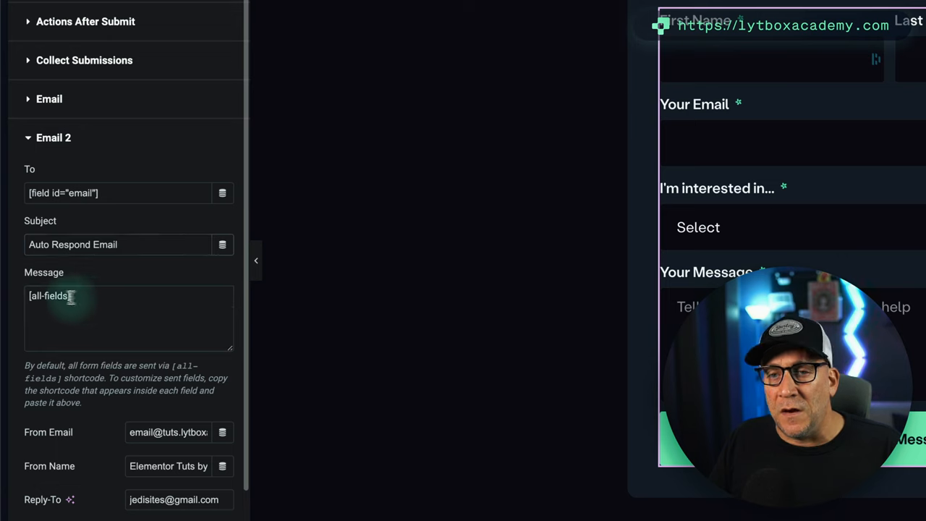
double_click(50, 295)
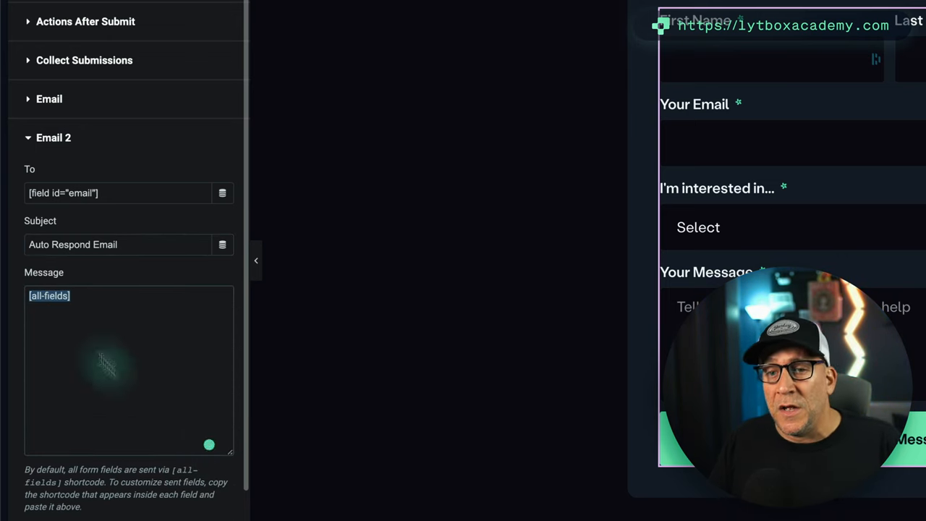
click(32, 295)
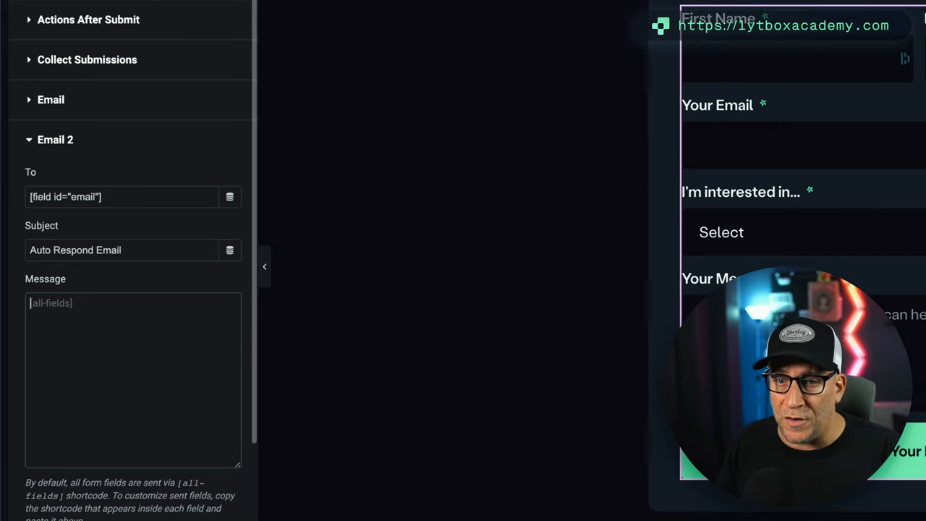
text(Hey)
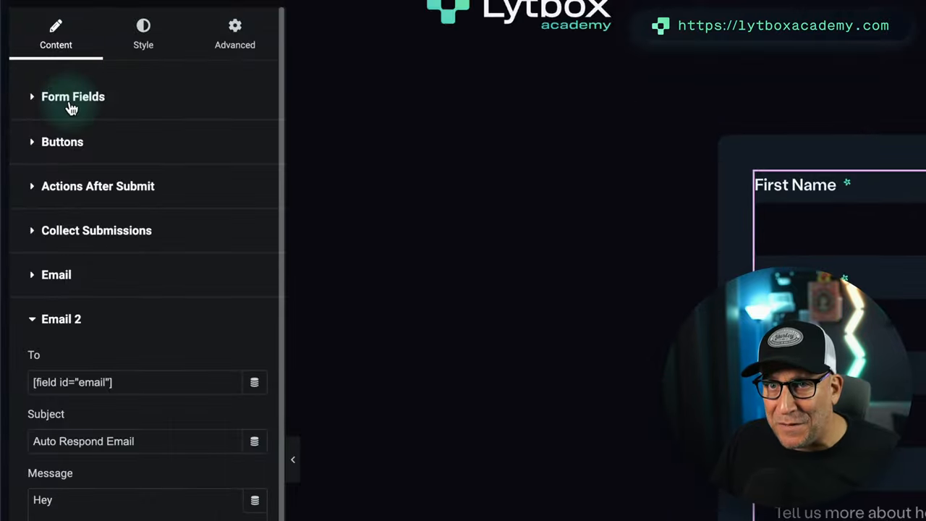
Give the First Name form field the ID first_name in its Advanced settings
click(72, 96)
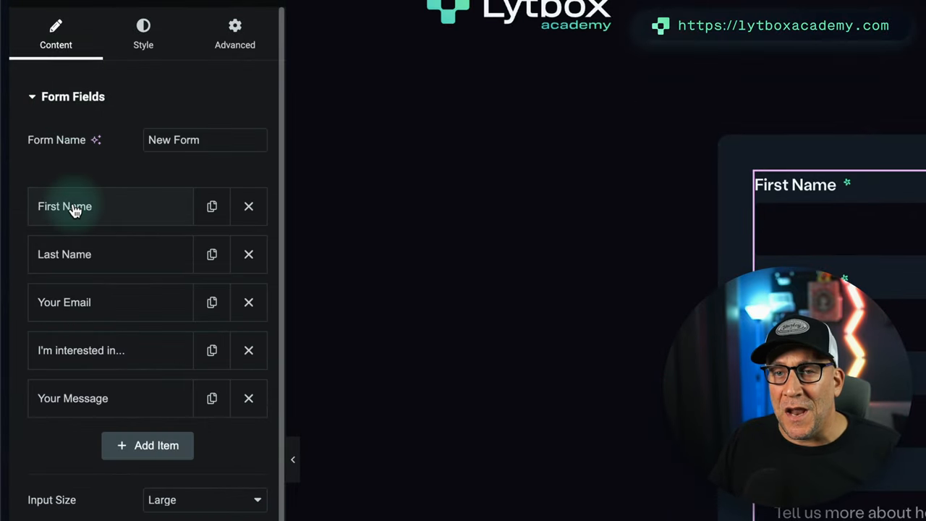
click(65, 206)
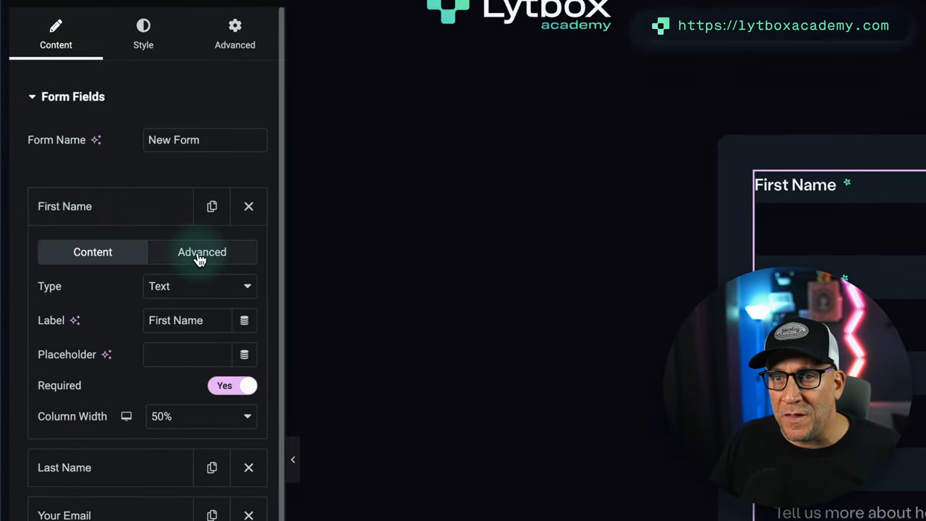
click(202, 252)
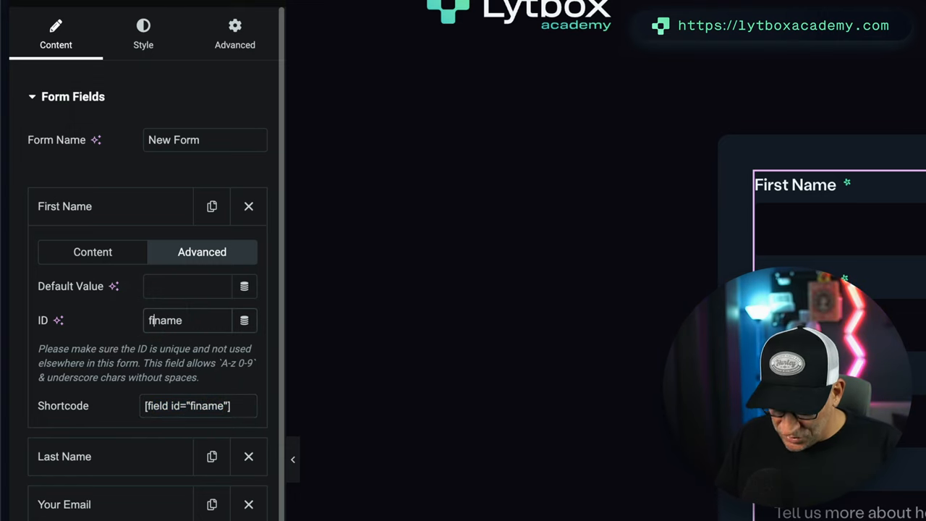
text(first_name)
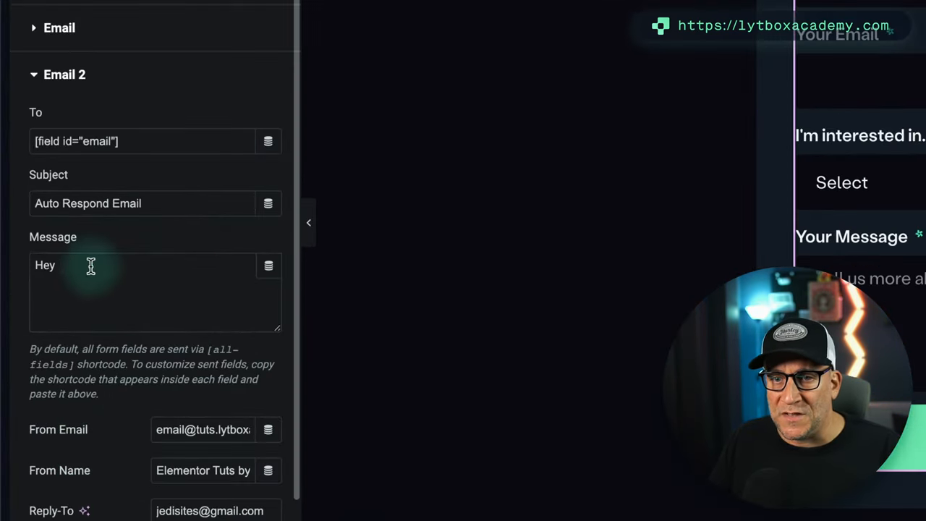
Add [field id="first_name"] and 👋 after Hey, then the thank-you paragraph
text([field id="first_name"])
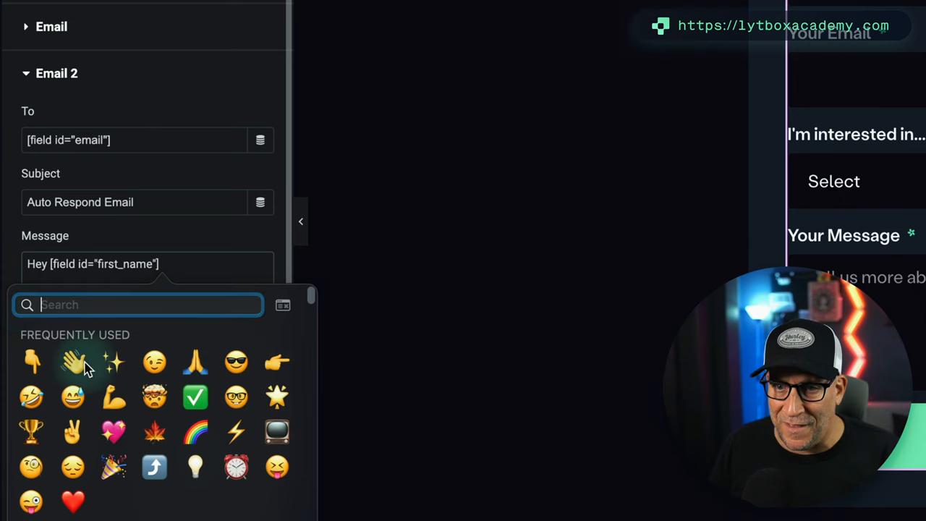
click(72, 361)
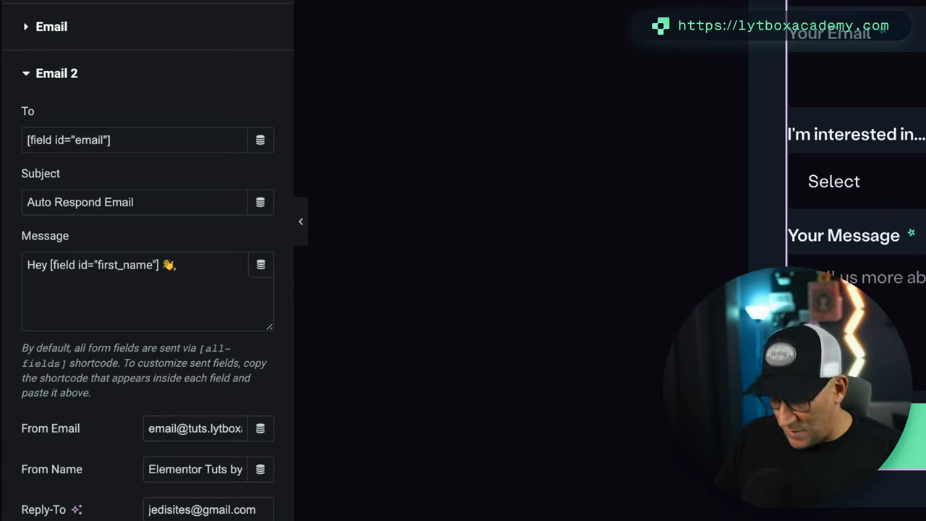
click(99, 297)
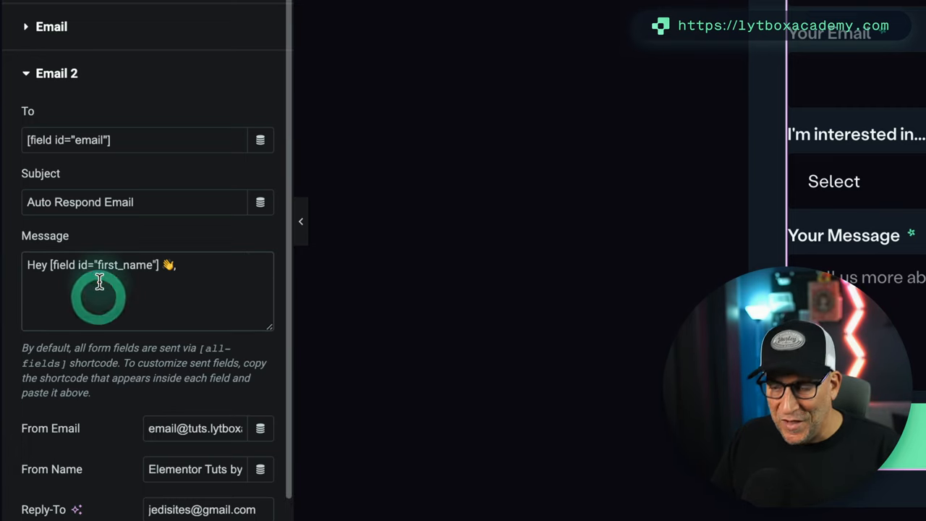
text(Thank you for reaching out. We'll get back to you within the business day. We look forward to connecting with you.)
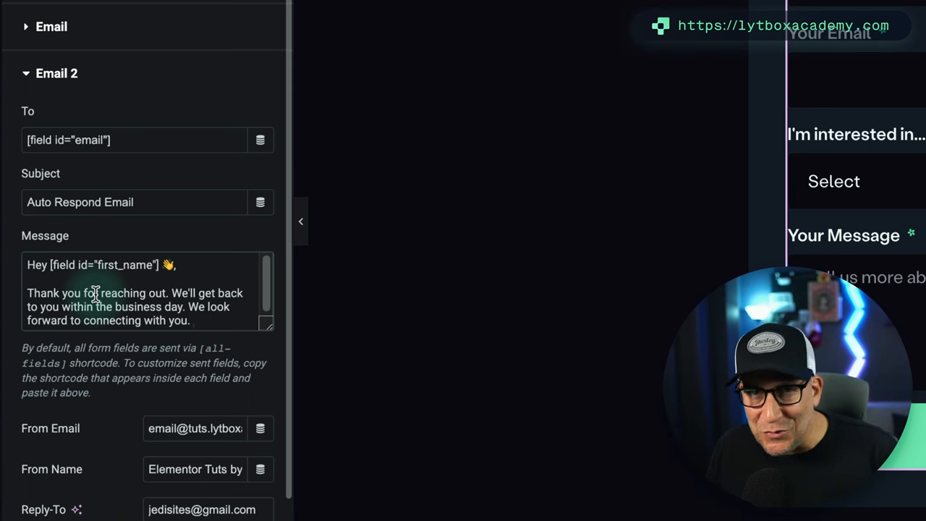
Enlarge the Message box, add <br><br> after the greeting, and begin the Kindly sign-off
scroll(down, 3)
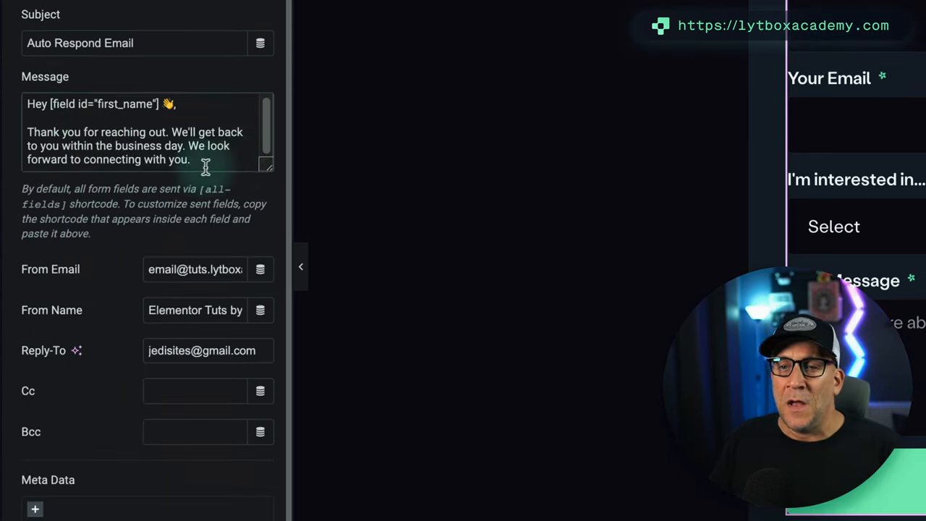
drag(267, 166, 257, 406)
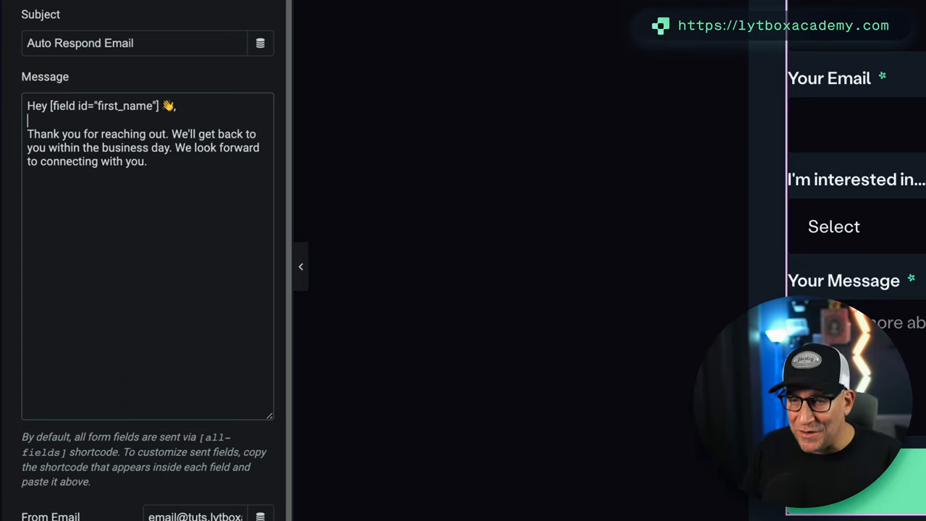
text(<>)
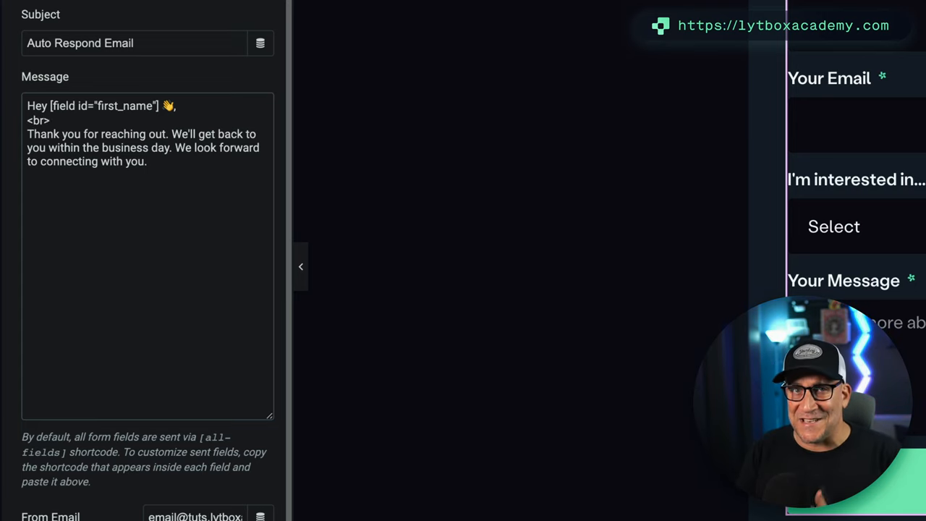
click(51, 120)
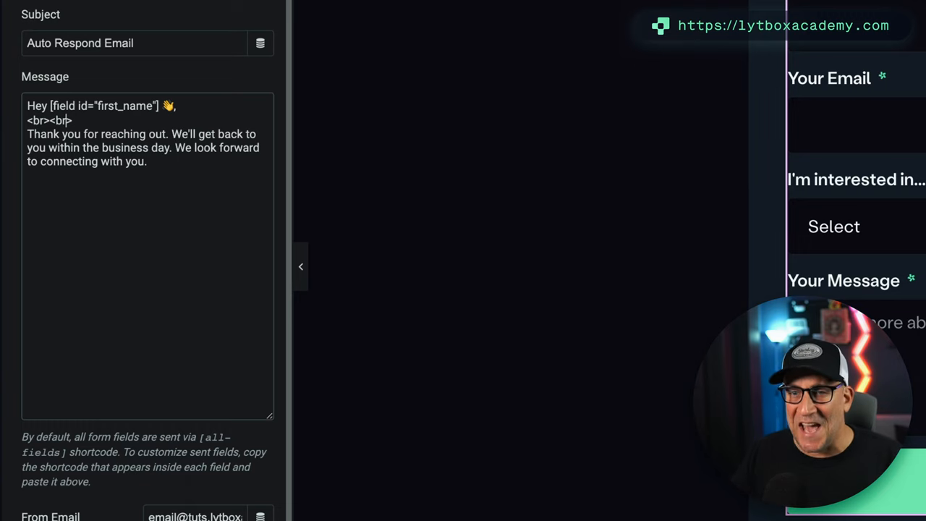
click(154, 161)
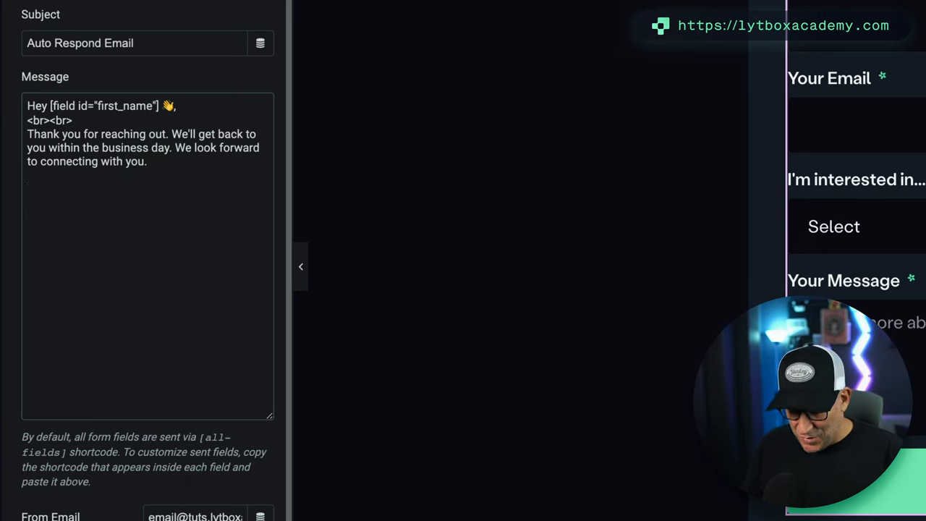
text(Kindly)
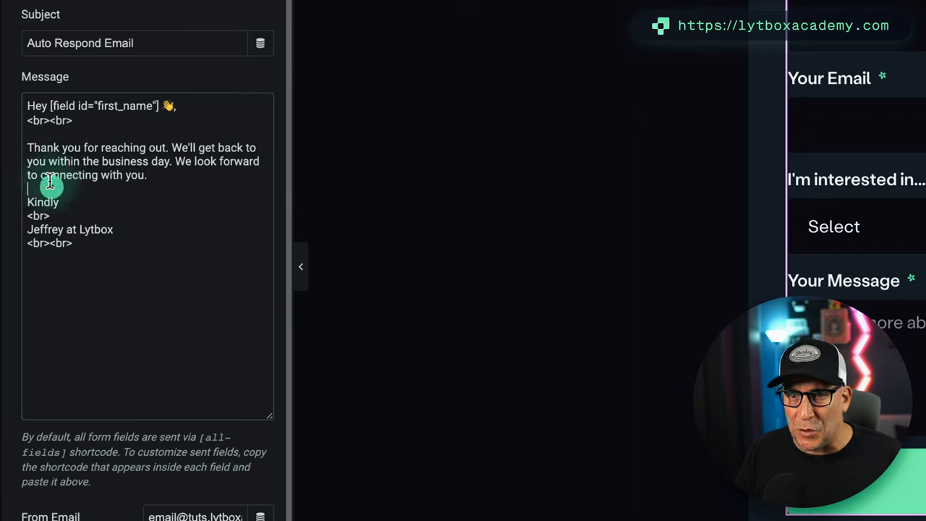
Add the Jeffrey at Lytbox signature and linked Lytbox logo <img> markup to the message
key(Enter)
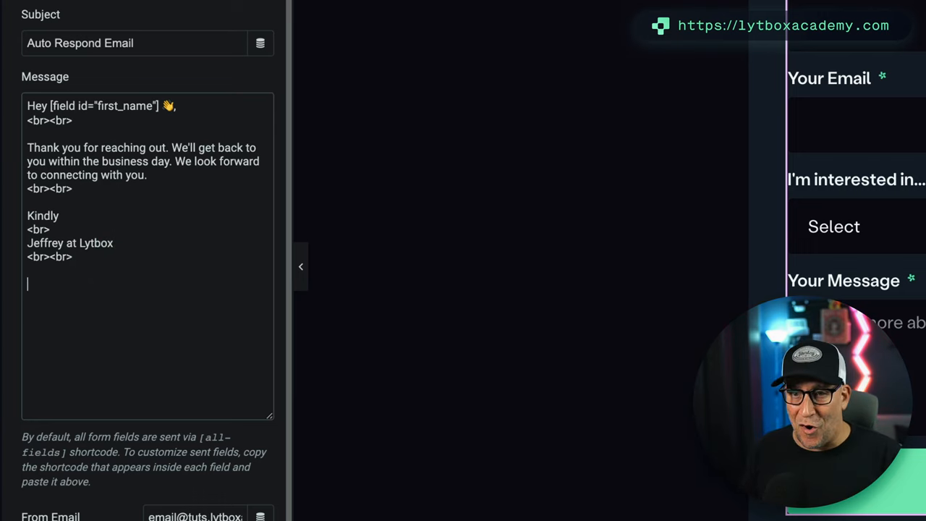
text(<a href="https://lytboxacademy.com"><img src="https://tuts.lytboxacademy.com/wp-content/uploads/2023/08/Official-Lytbox-Academy-Dark-Logo-Green.png" style="width: 120px;"></img>)
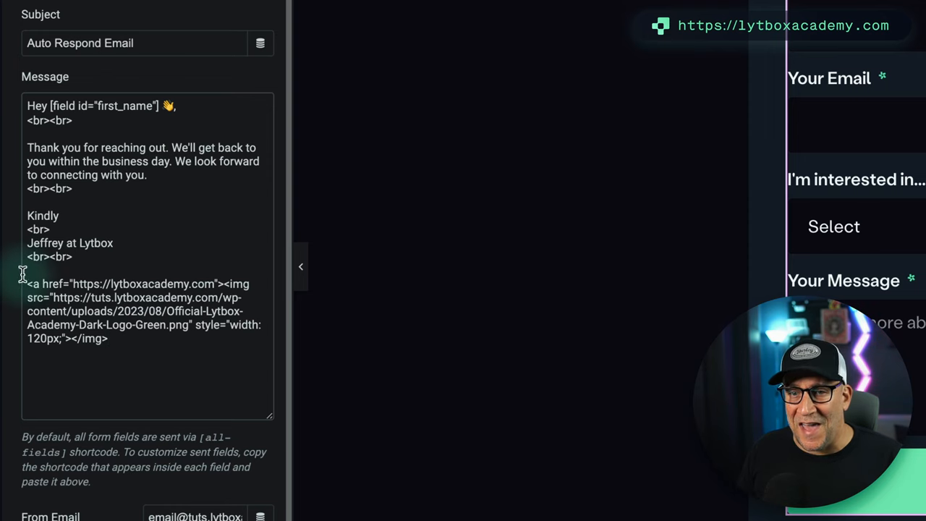
drag(27, 283, 116, 338)
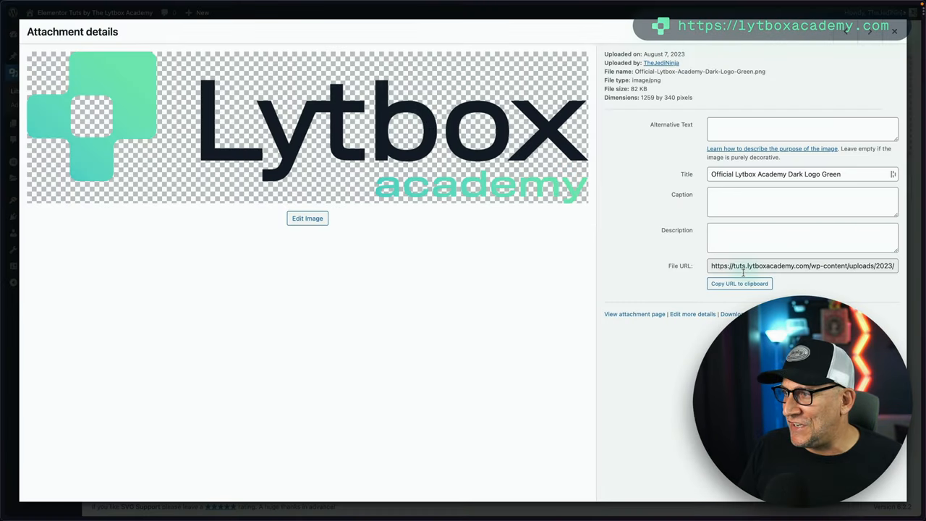
Select the File URL of the dark green Lytbox Academy logo in the Media Library
click(738, 282)
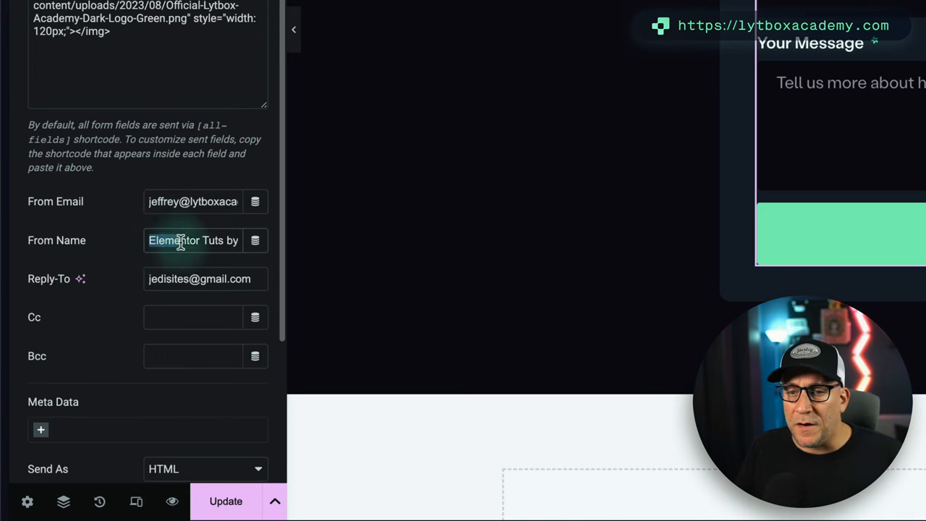
Enter 'Lytbox Academy' as the auto-reply's From Name and select the field text
text(Lytbox Academy)
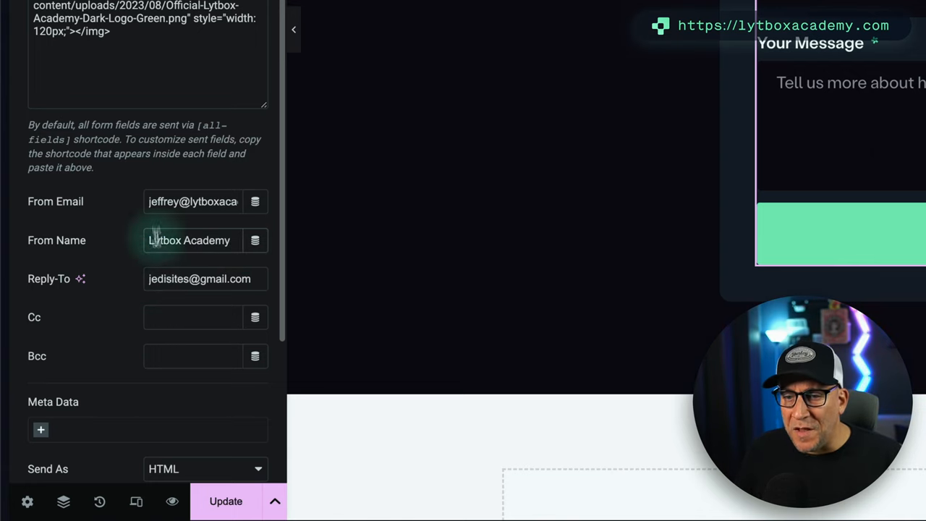
triple_click(192, 201)
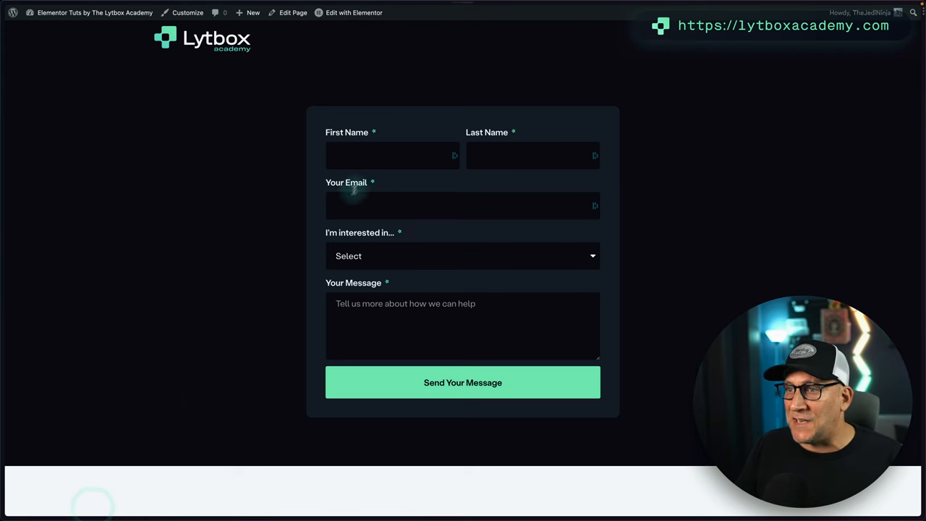
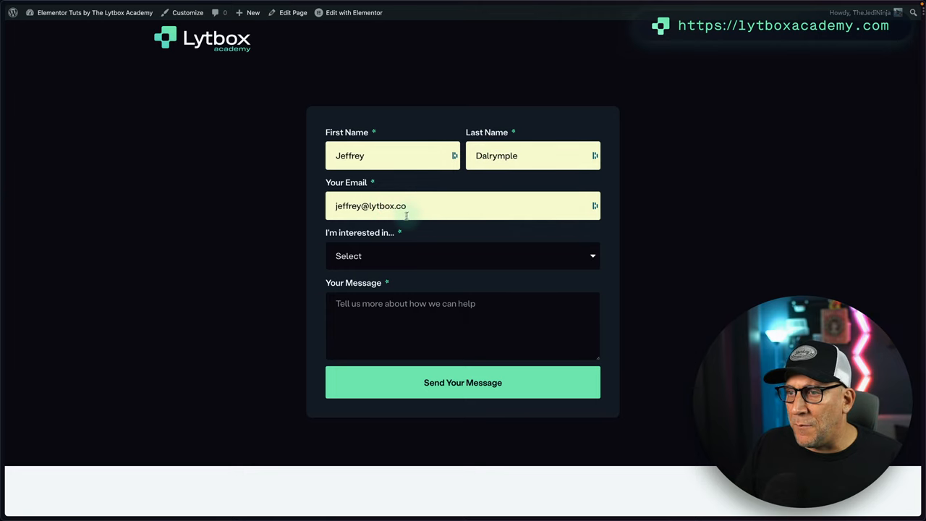
click(462, 256)
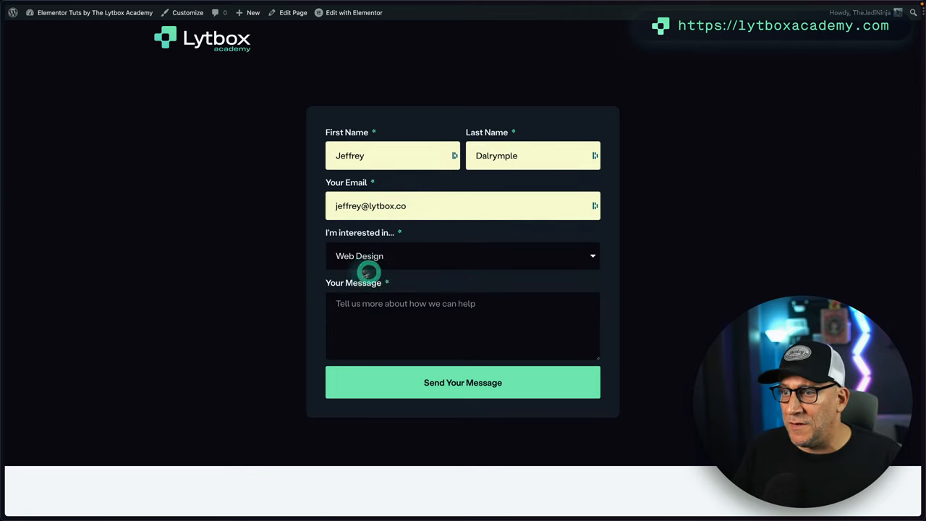
click(409, 307)
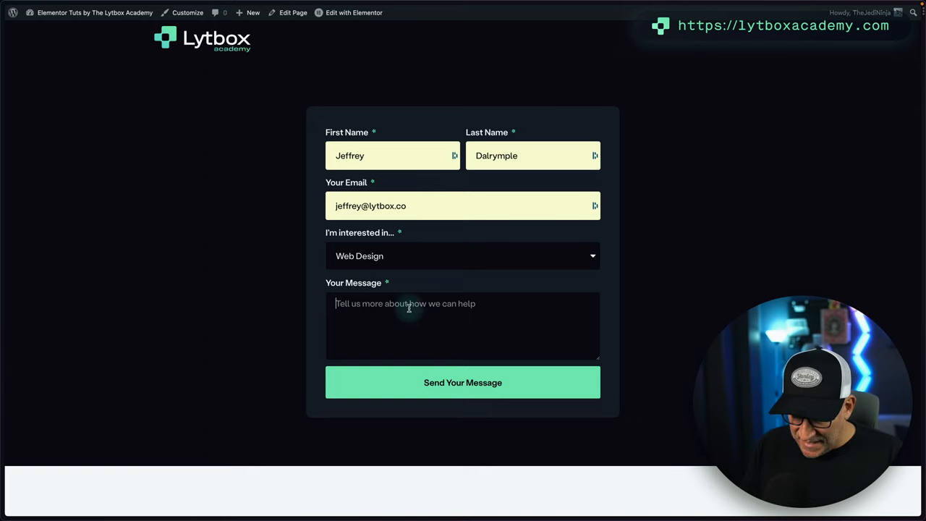
text(This is a test)
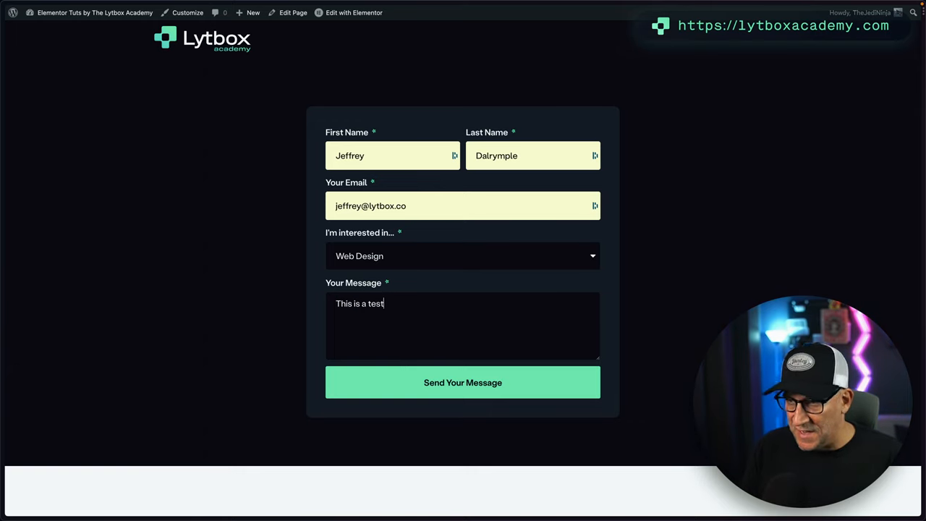
click(462, 381)
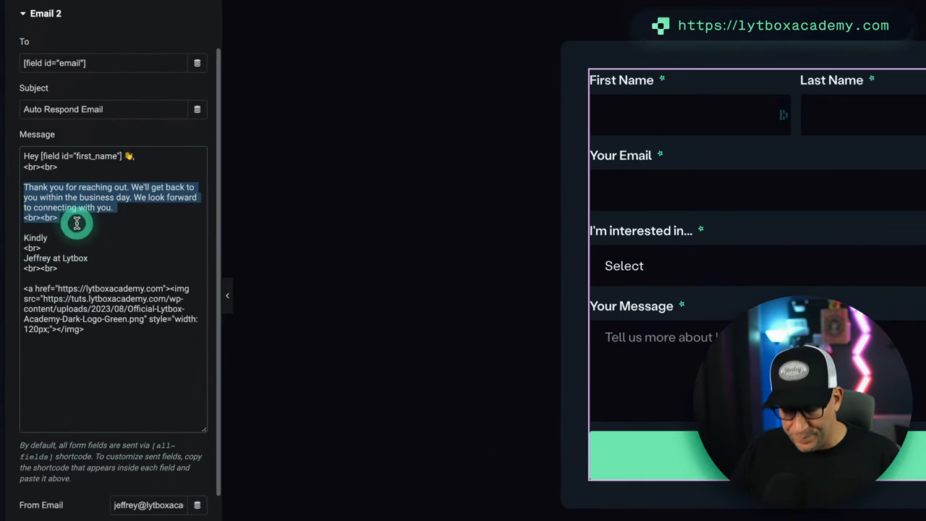
Paste the sign-up thank-you text with the free PDF guide download link into the message
text(Thank you for signing up! And as promised, here's your download link to a free PDF guide.)
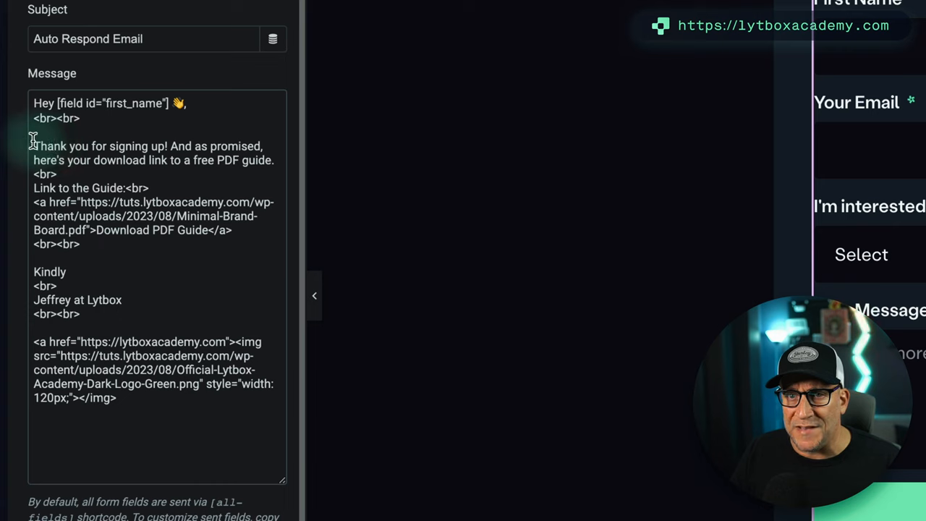
drag(33, 146, 274, 160)
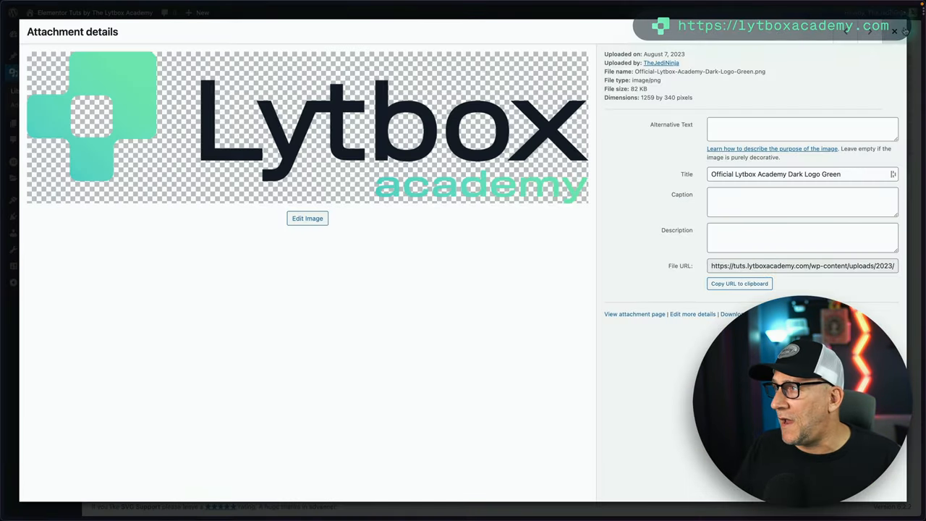
View the Minimal Brand Board PDF's details, then close the media modal
click(895, 31)
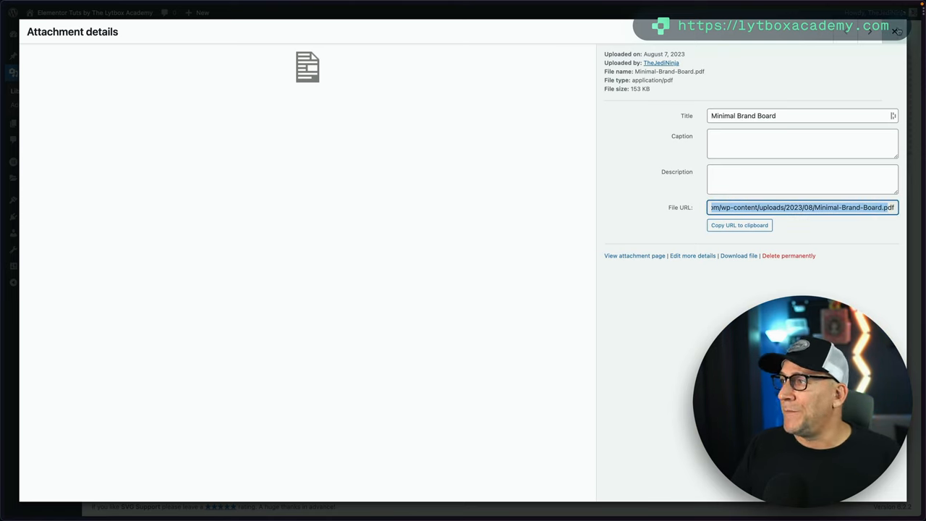
click(895, 31)
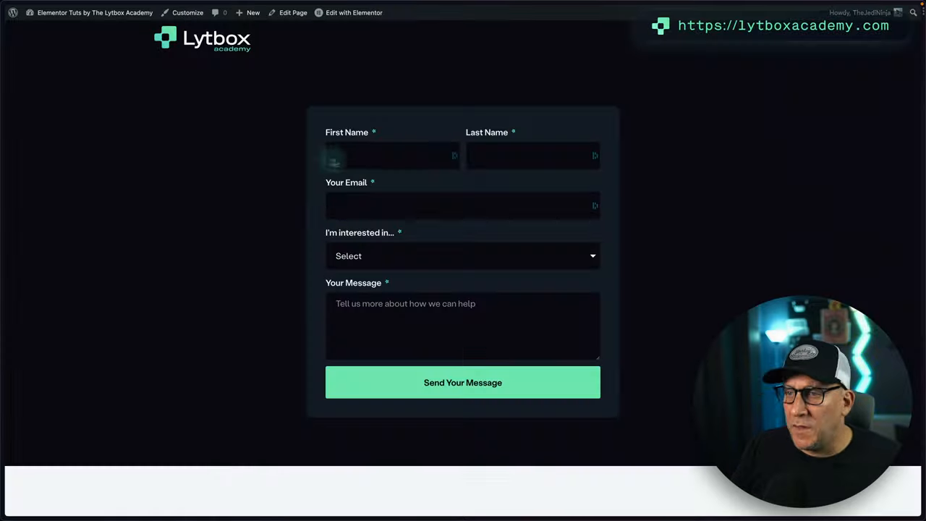
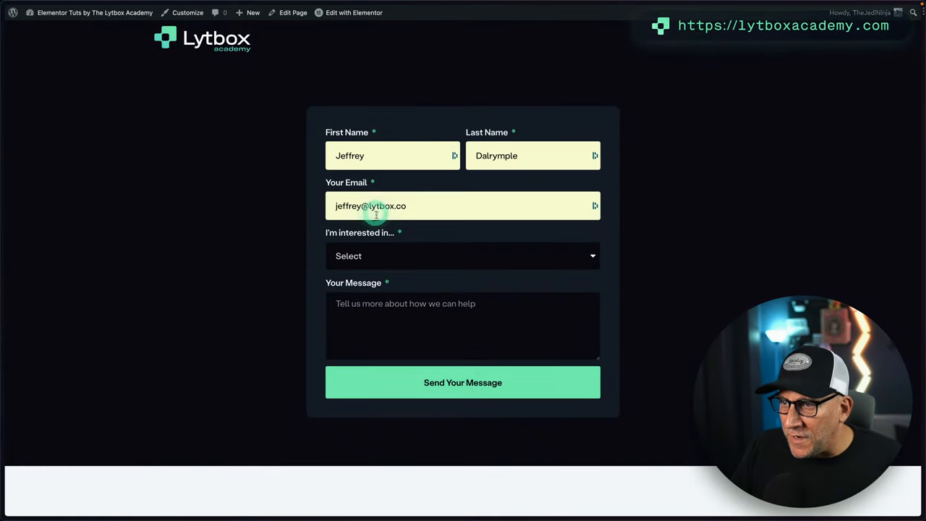
click(463, 256)
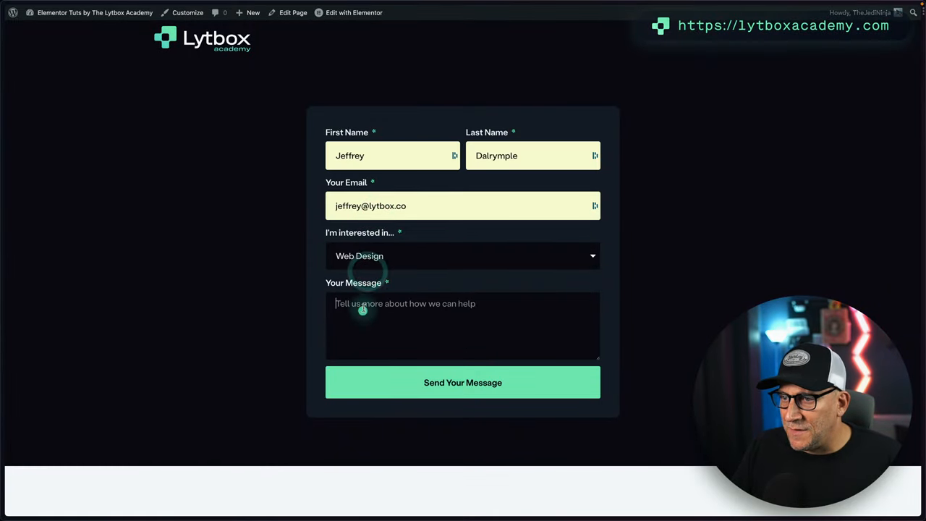
text(Hook me)
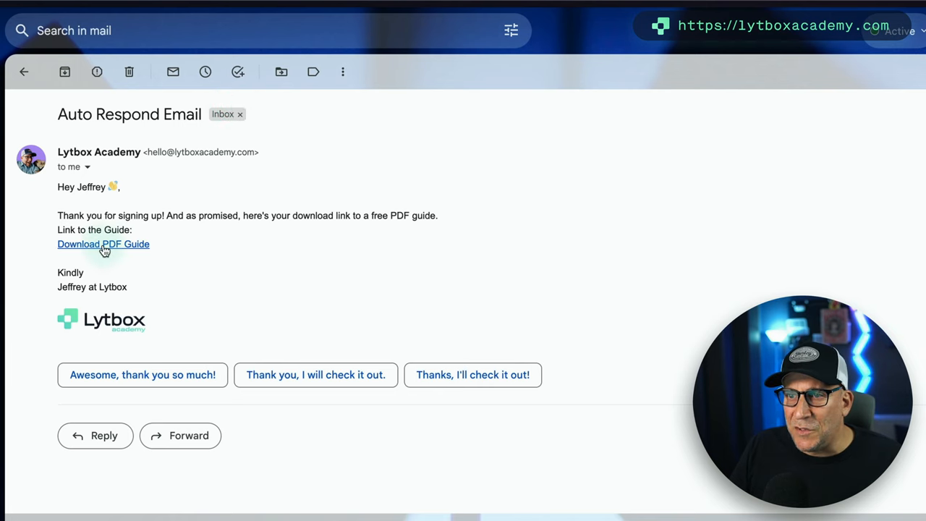
click(102, 244)
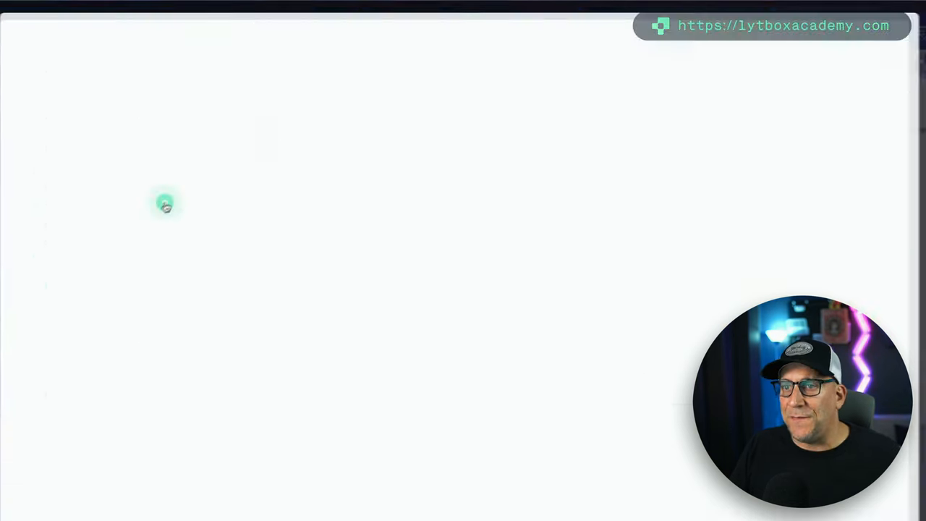